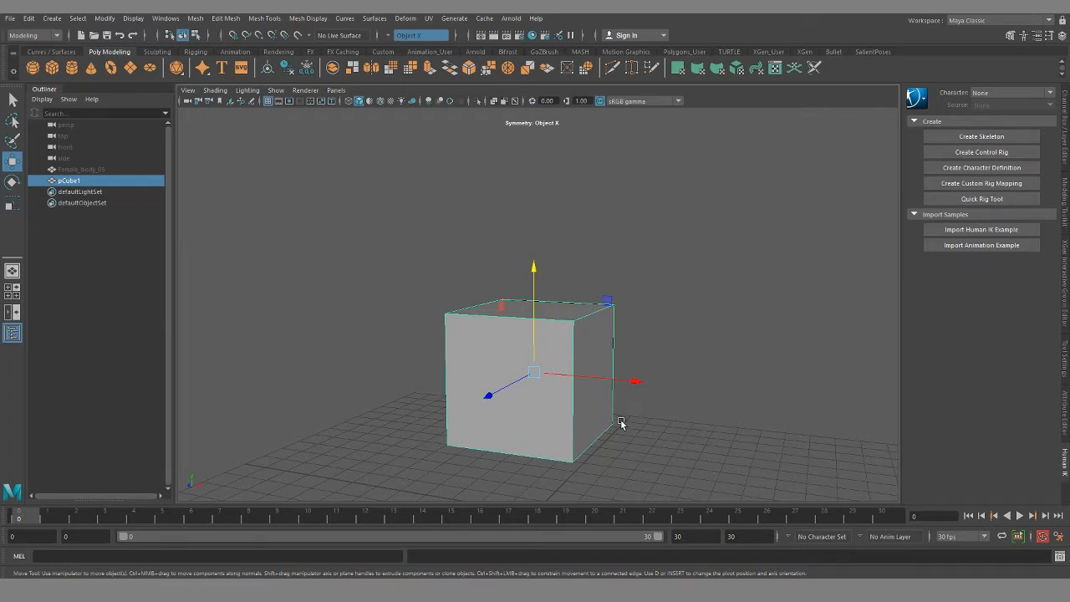
{"action": "mouse_move", "coordinate": [760, 414]}
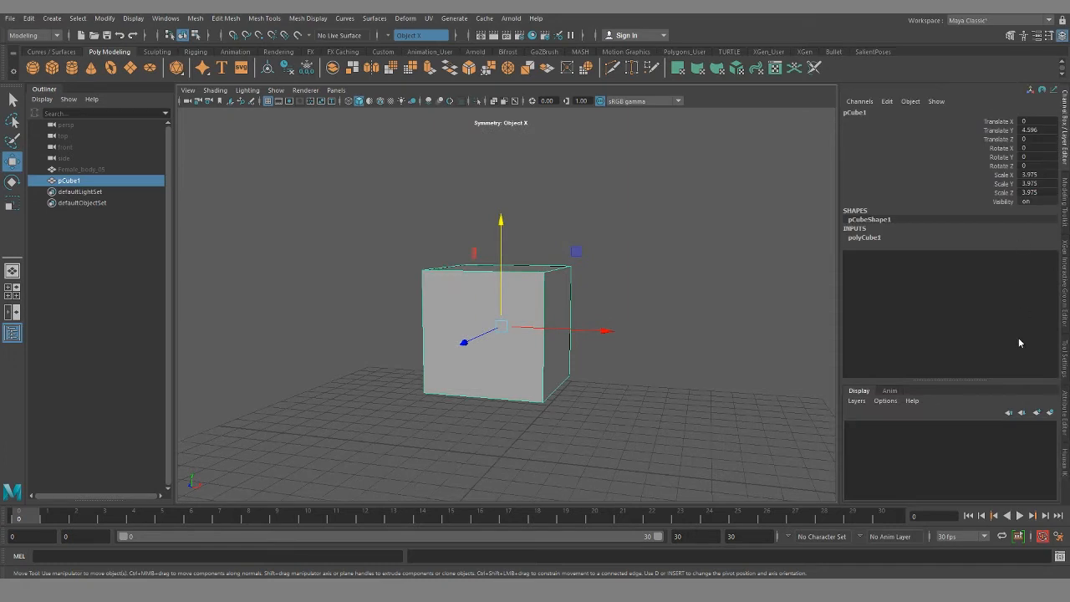
Show pCube1's polyCube1 construction settings in the Channel Box to set subdivisions to 10
{"action": "left_click", "coordinate": [864, 238]}
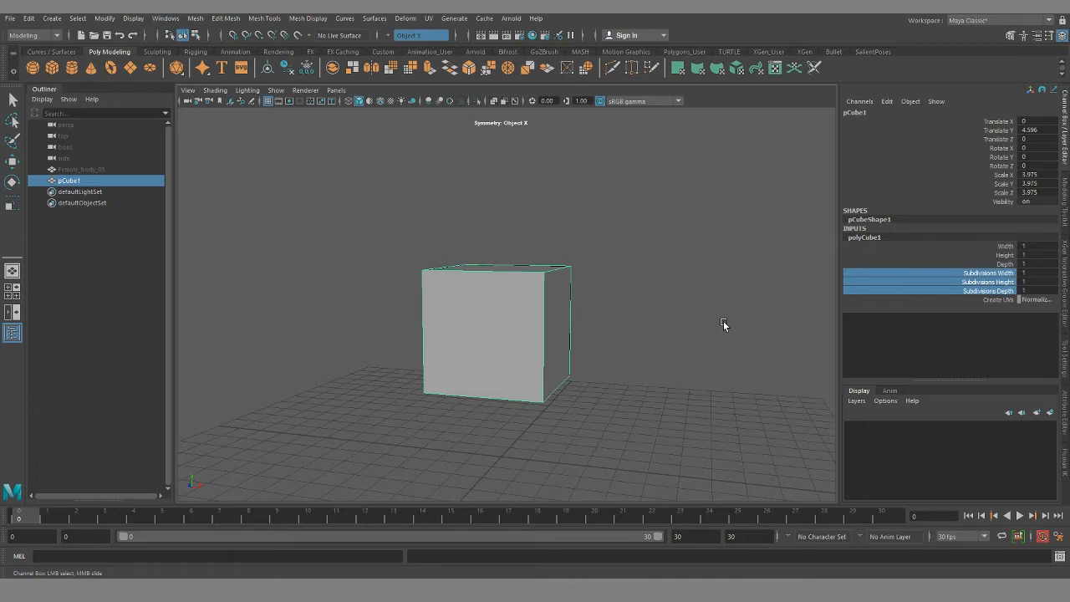
{"action": "mouse_move", "coordinate": [658, 322]}
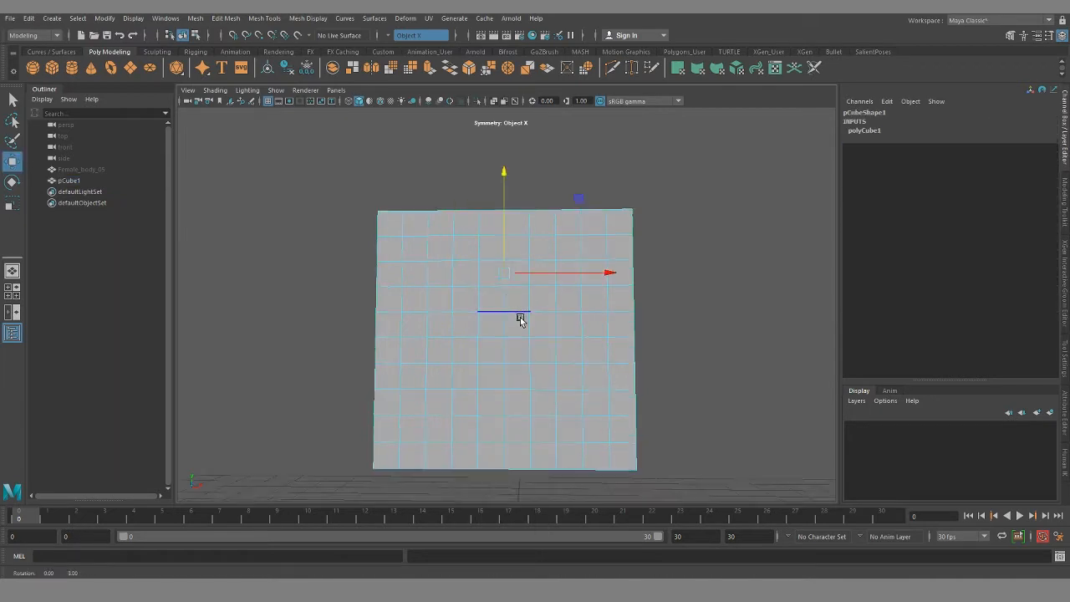
Marquee-select two rectangular patches of front faces for the left and right eye regions
{"action": "left_click_drag", "start_coordinate": [518, 318], "coordinate": [526, 297]}
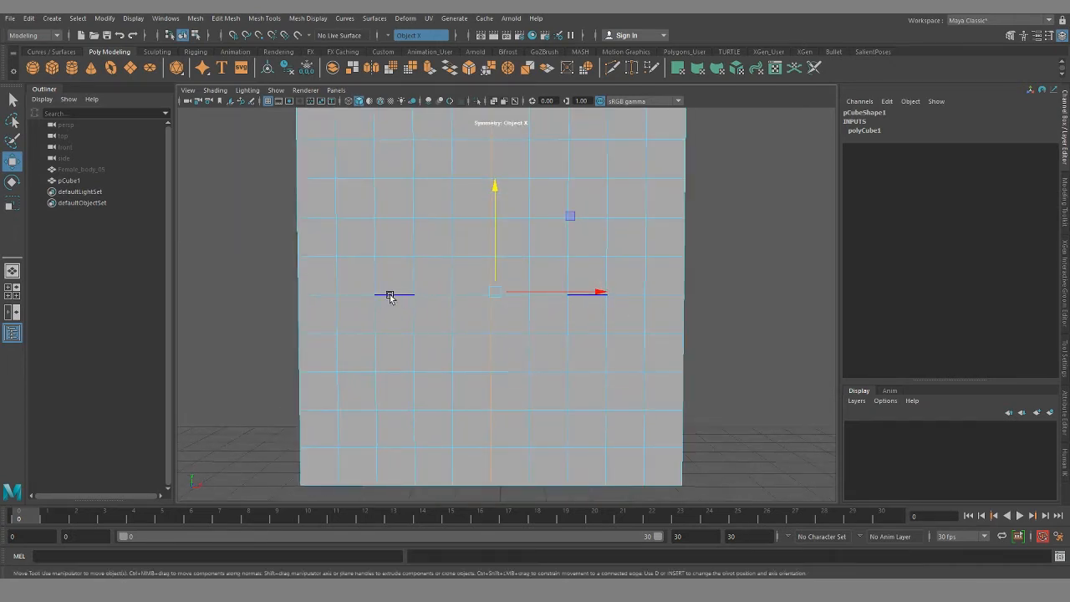
{"action": "left_click_drag", "start_coordinate": [391, 295], "coordinate": [479, 441]}
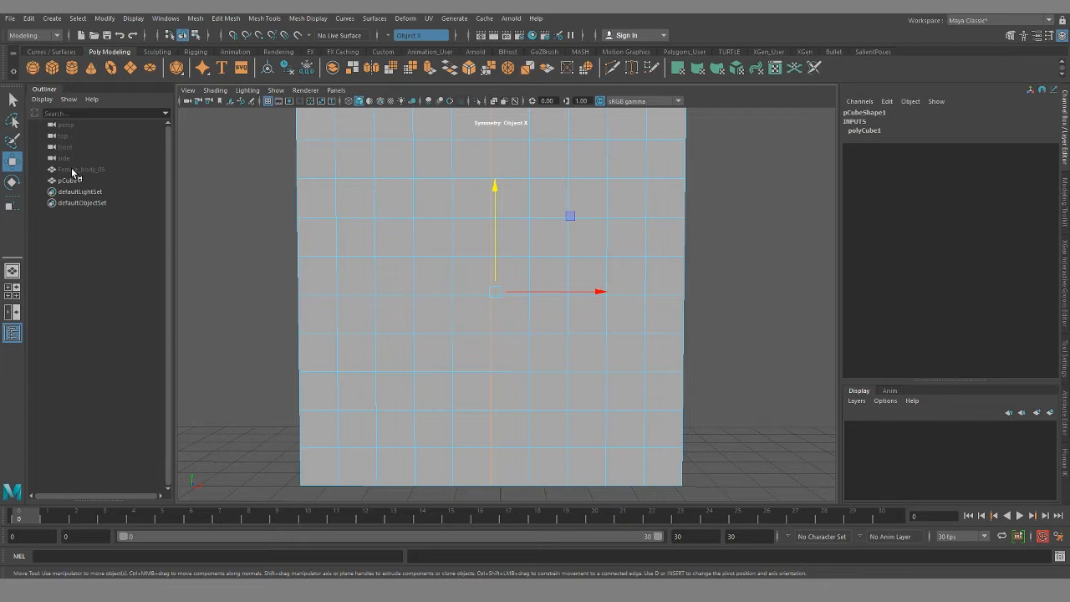
{"action": "left_click_drag", "start_coordinate": [493, 292], "coordinate": [451, 377]}
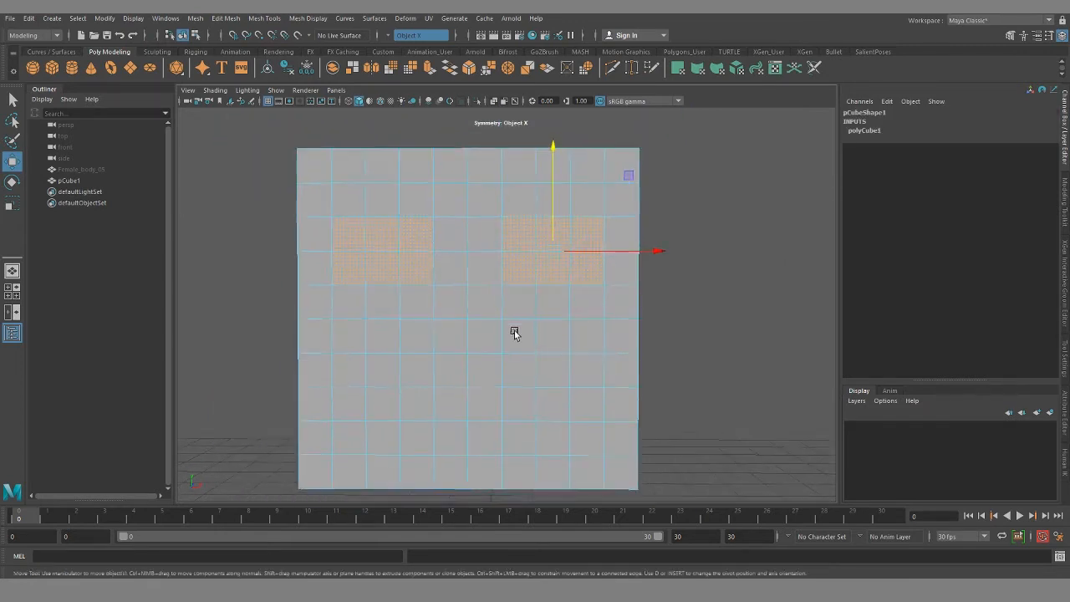
Switch to object mode for the 12-subdivision change, then back to face selection
{"action": "right_click", "coordinate": [515, 333]}
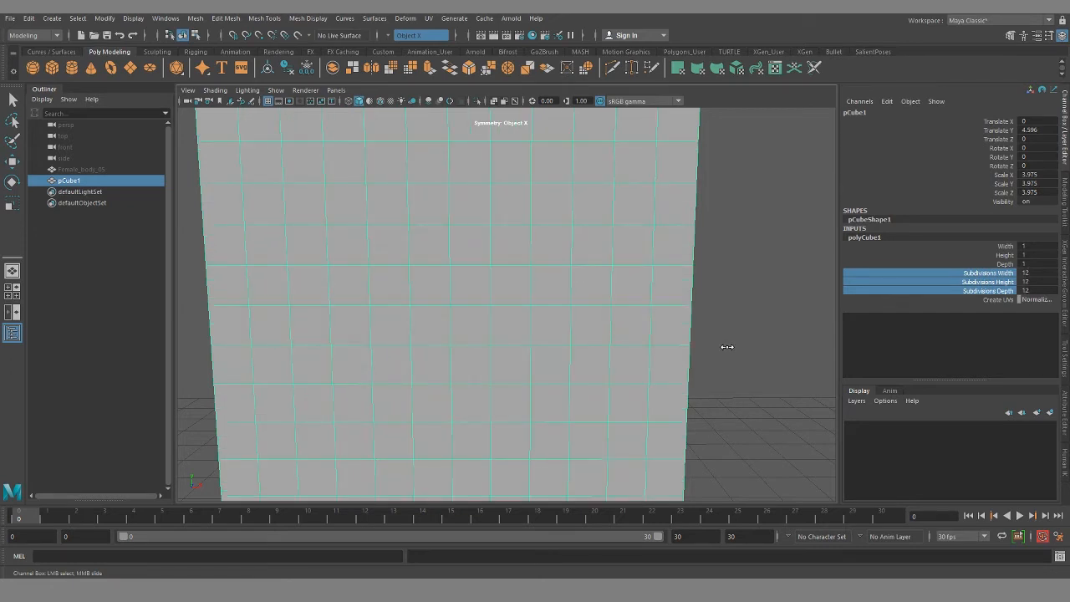
{"action": "right_click", "coordinate": [482, 198]}
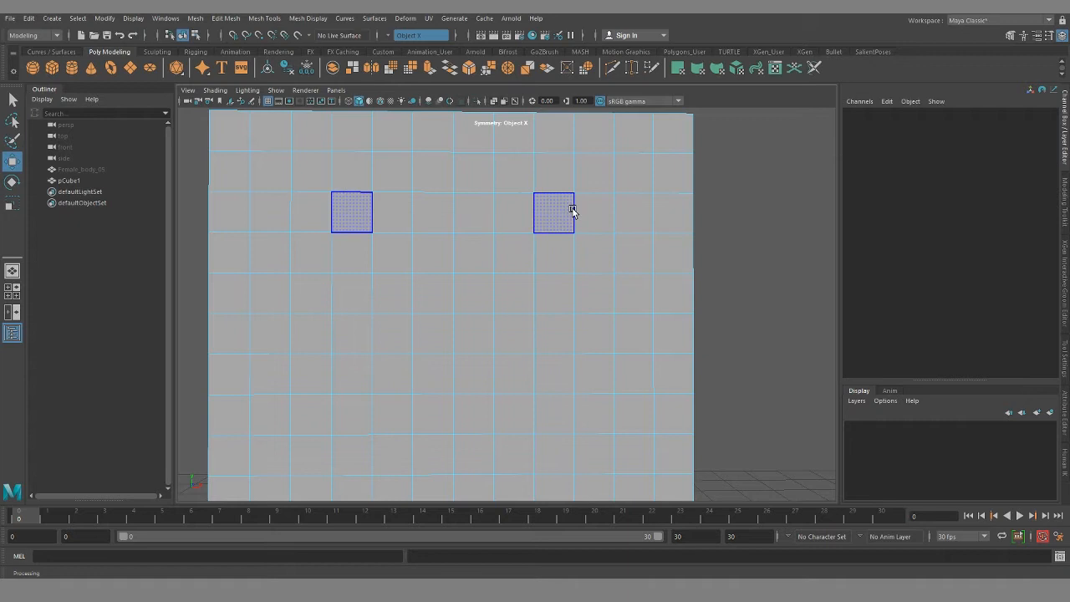
Select the eye-region face to extrude it into the cube
{"action": "left_click", "coordinate": [553, 212]}
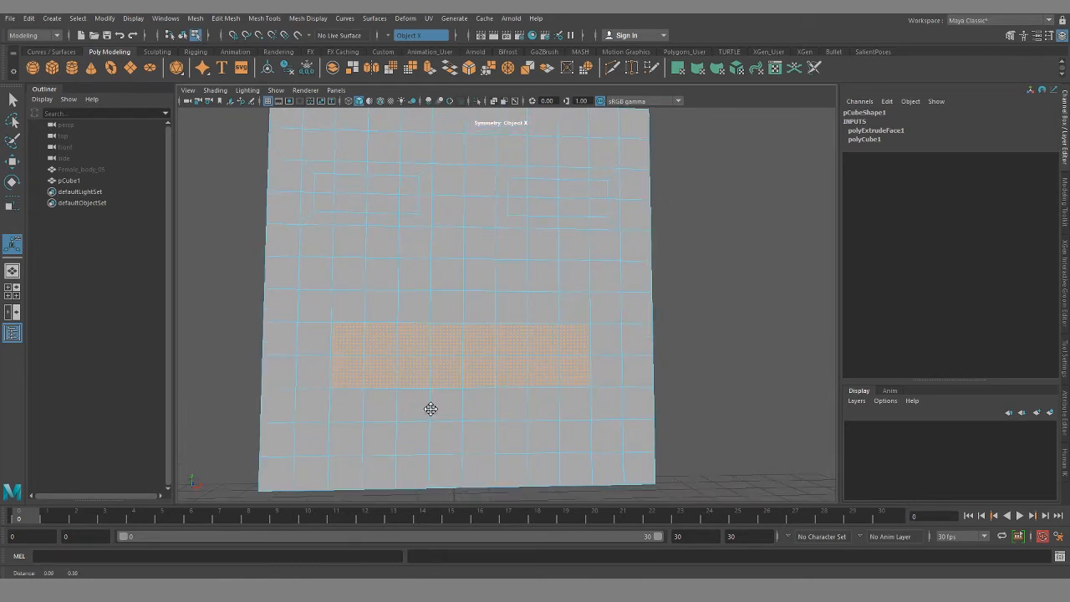
Refine the mouth faces, extrude them into an inset outline and view the face at an angle
{"action": "left_click", "coordinate": [418, 377]}
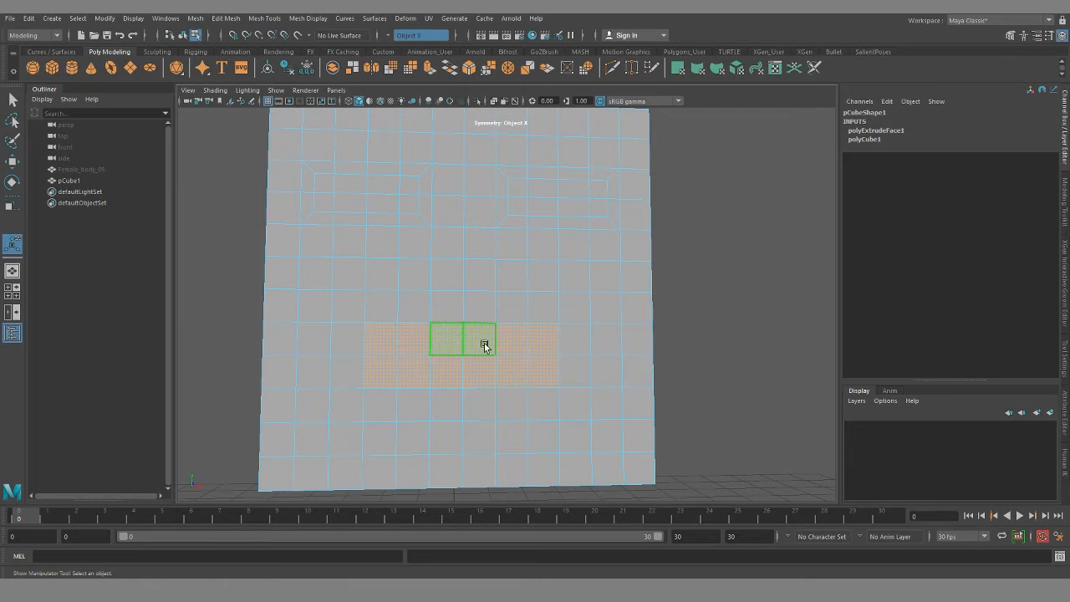
{"action": "left_click_drag", "start_coordinate": [484, 345], "coordinate": [493, 386]}
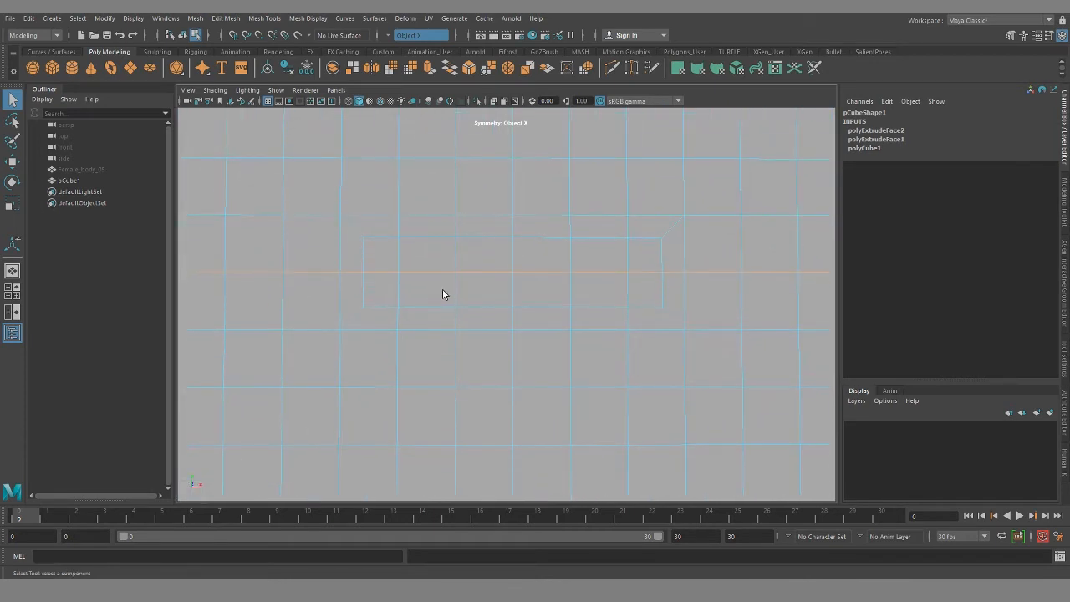
{"action": "left_click_drag", "start_coordinate": [445, 295], "coordinate": [280, 243]}
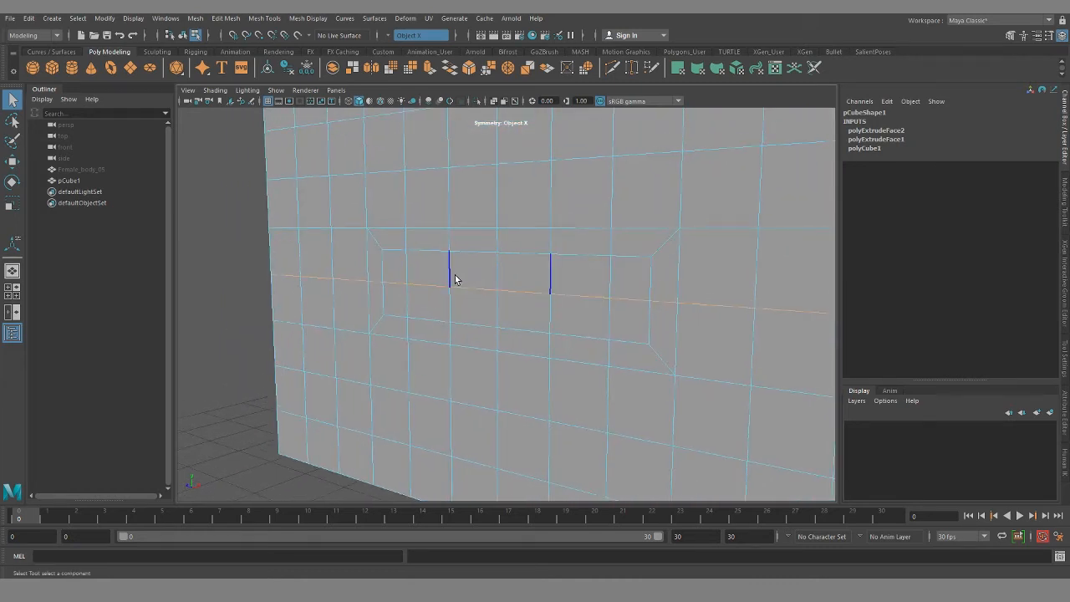
Return to face mode and select the eye and mouth faces for a negative Local Translate Z extrusion
{"action": "right_click", "coordinate": [456, 280]}
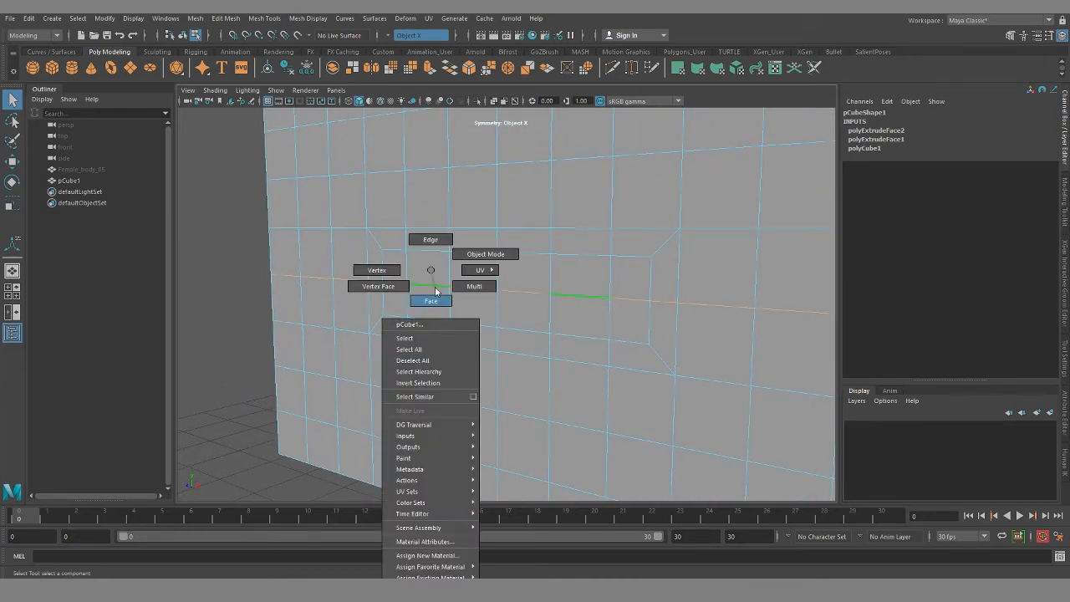
{"action": "left_click", "coordinate": [431, 301]}
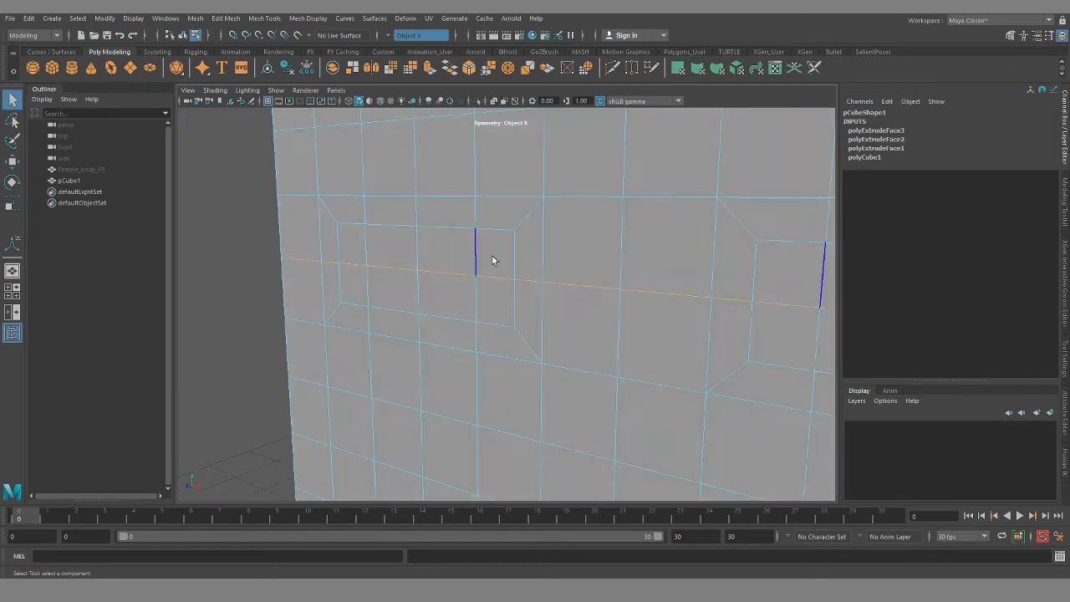
{"action": "left_click", "coordinate": [447, 297]}
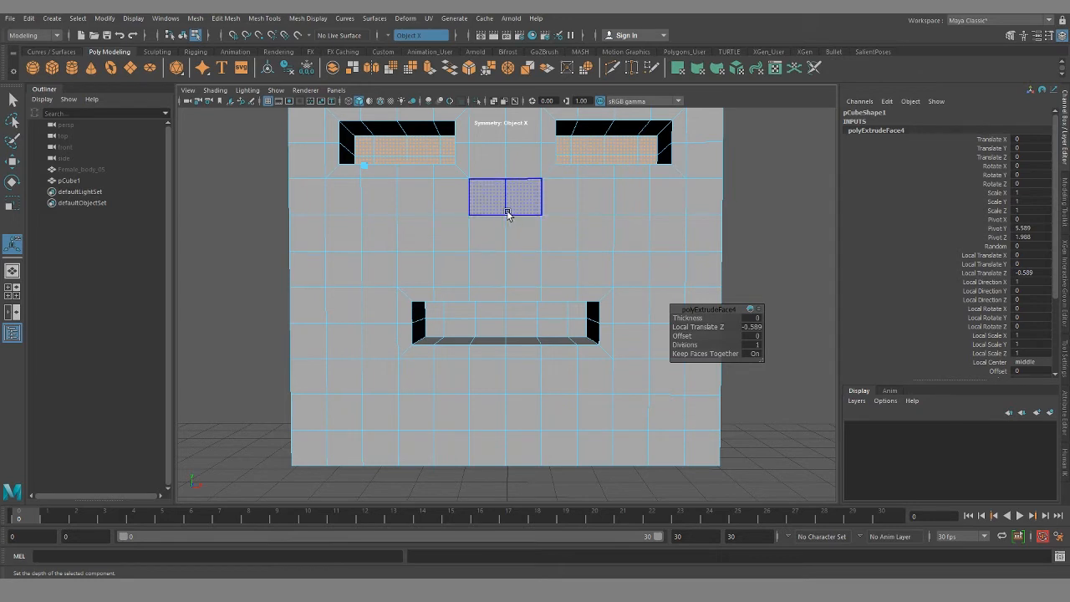
{"action": "left_click_drag", "start_coordinate": [505, 198], "coordinate": [514, 223]}
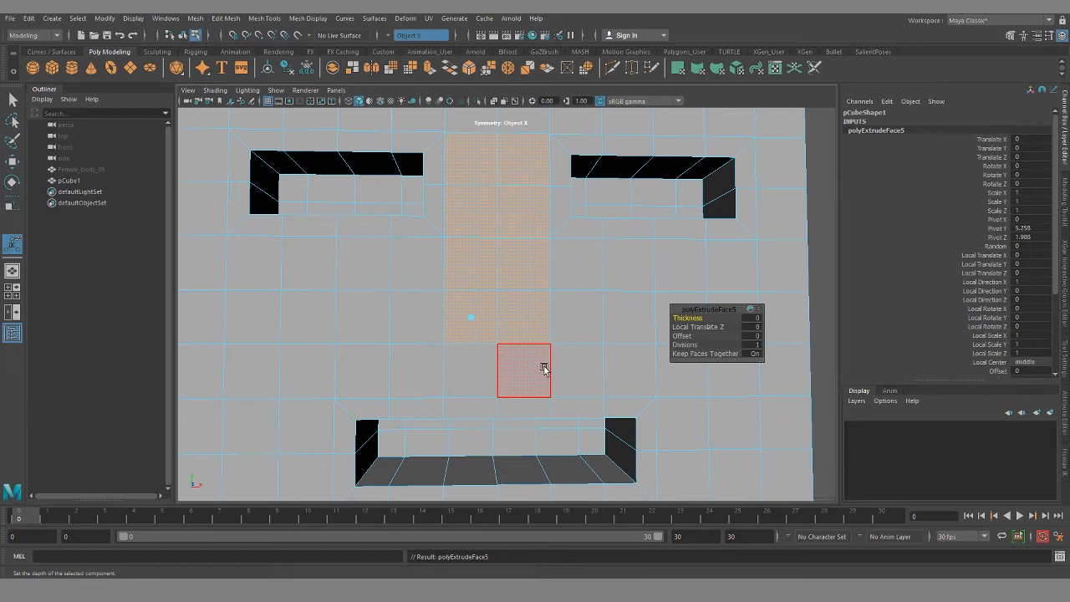
{"action": "left_click_drag", "start_coordinate": [524, 371], "coordinate": [389, 335]}
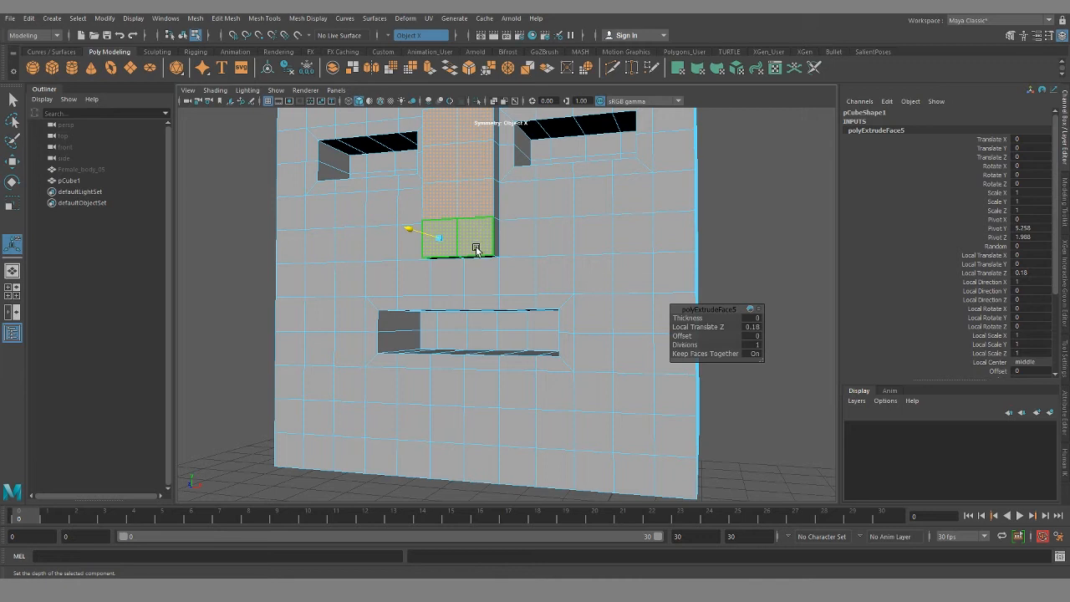
{"action": "left_click", "coordinate": [554, 276]}
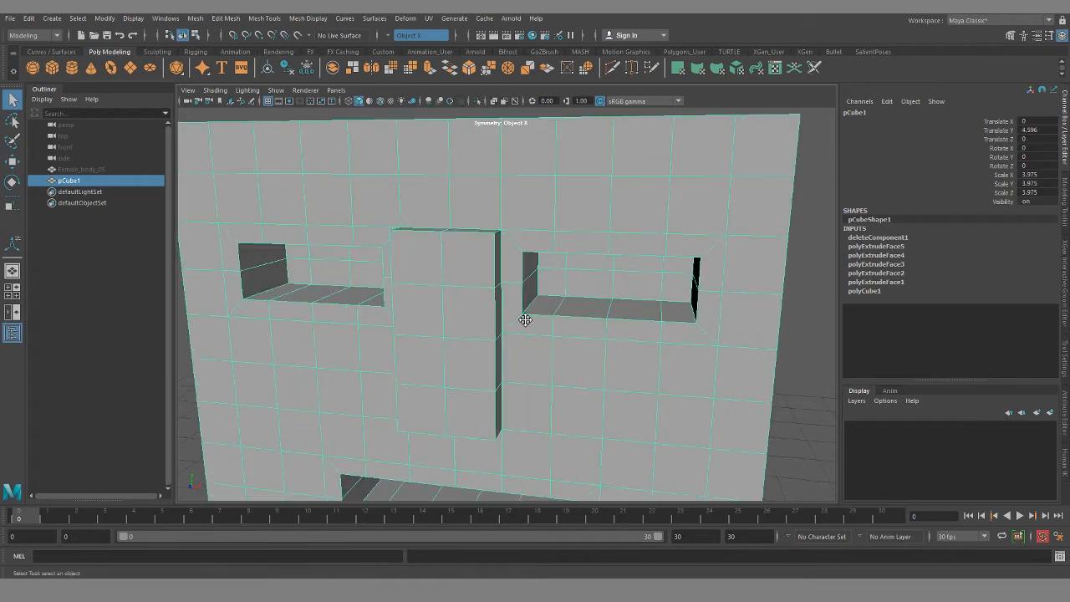
{"action": "left_click_drag", "start_coordinate": [525, 319], "coordinate": [464, 334]}
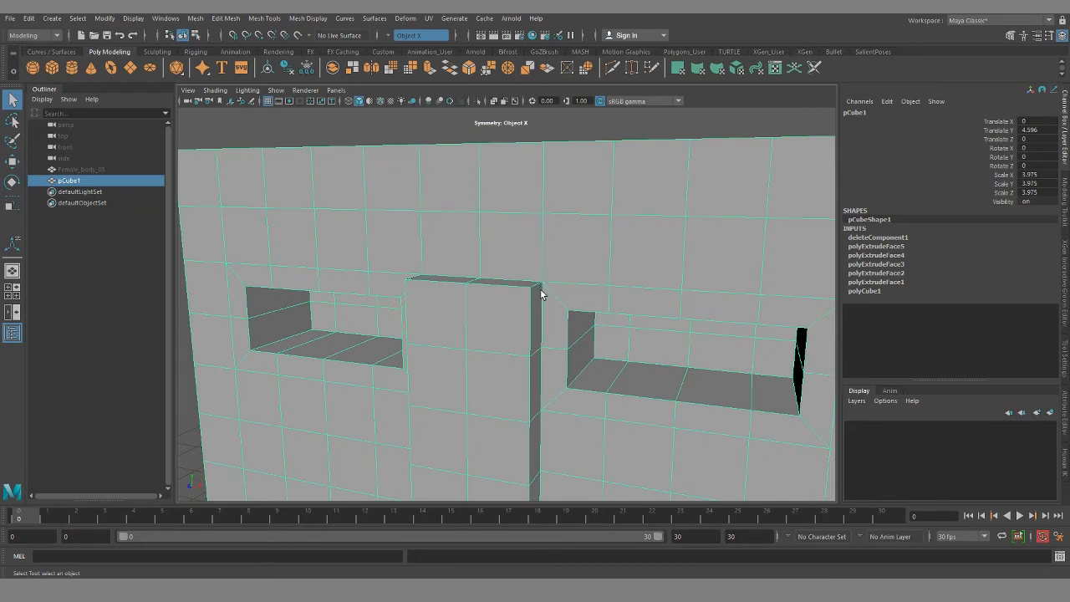
{"action": "mouse_move", "coordinate": [548, 298]}
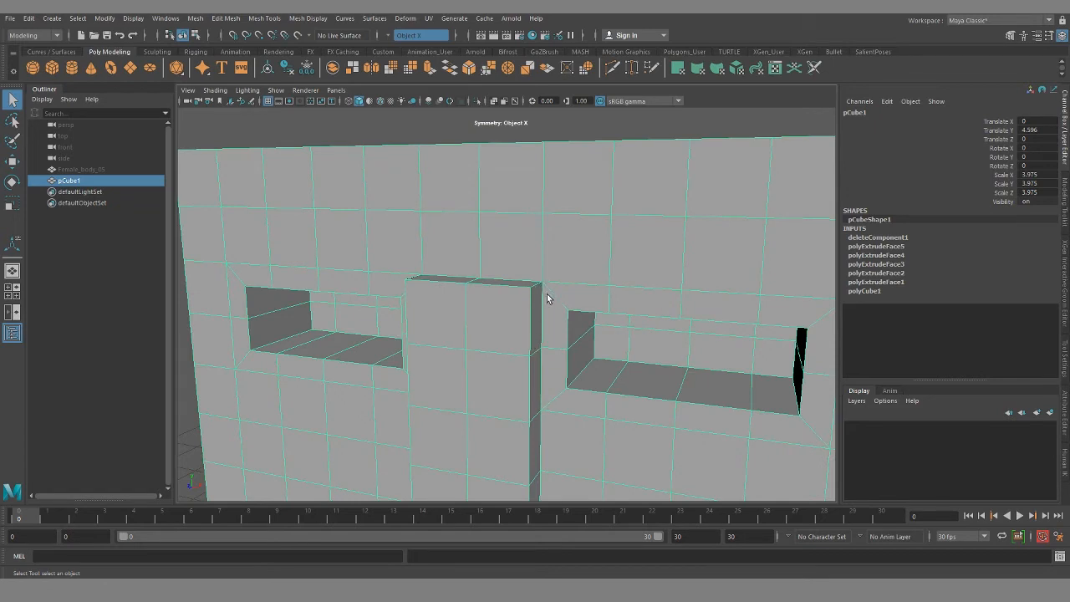
{"action": "mouse_move", "coordinate": [535, 315]}
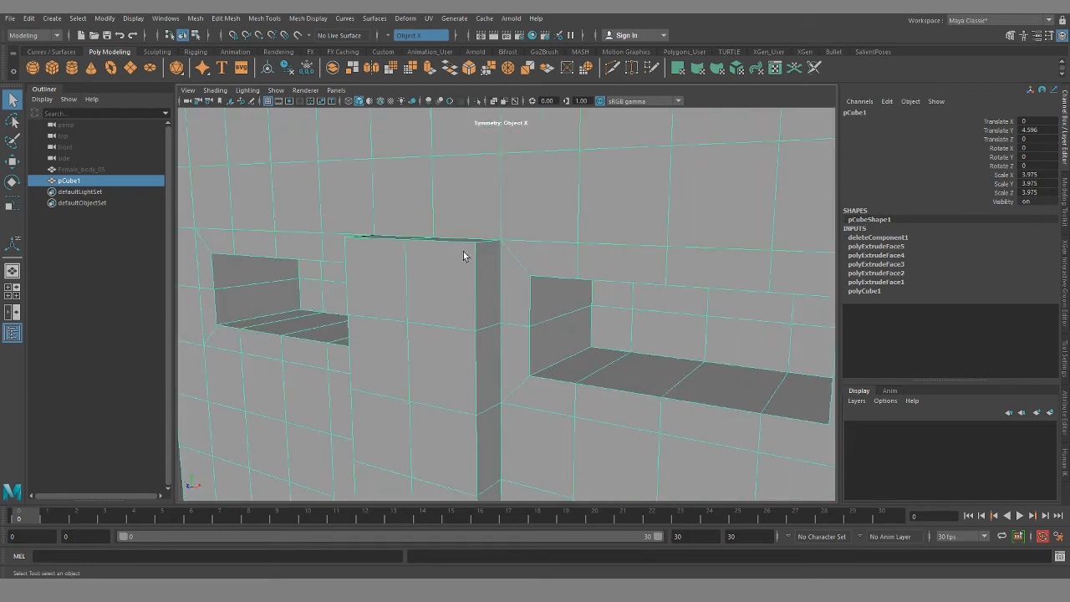
{"action": "mouse_move", "coordinate": [482, 254]}
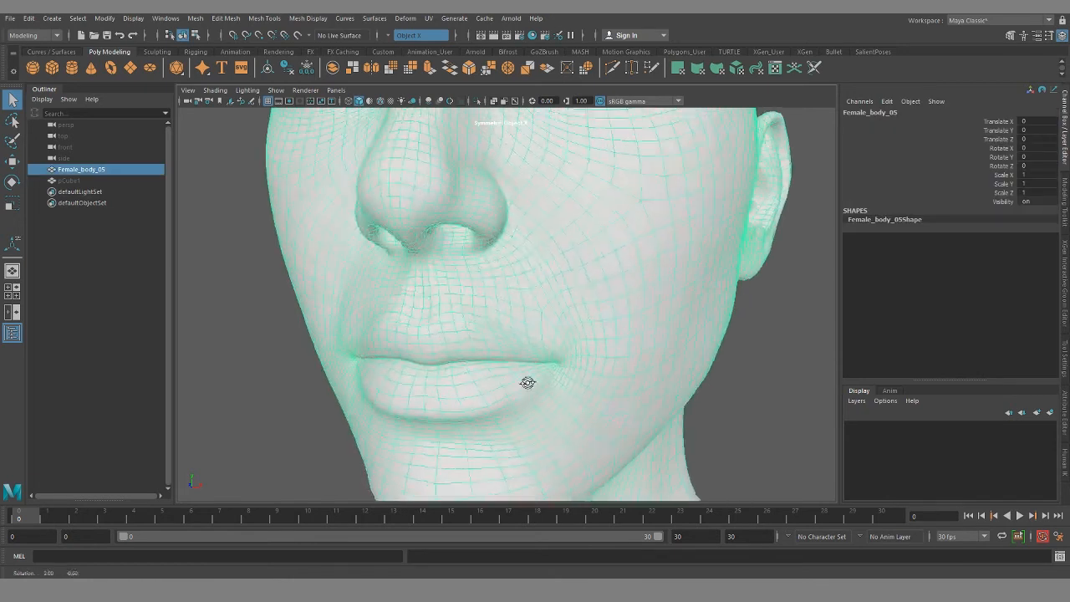
Tumble around the female head's lips, cheek and jaw to inspect the mouth edge loops
{"action": "right_click", "coordinate": [527, 383]}
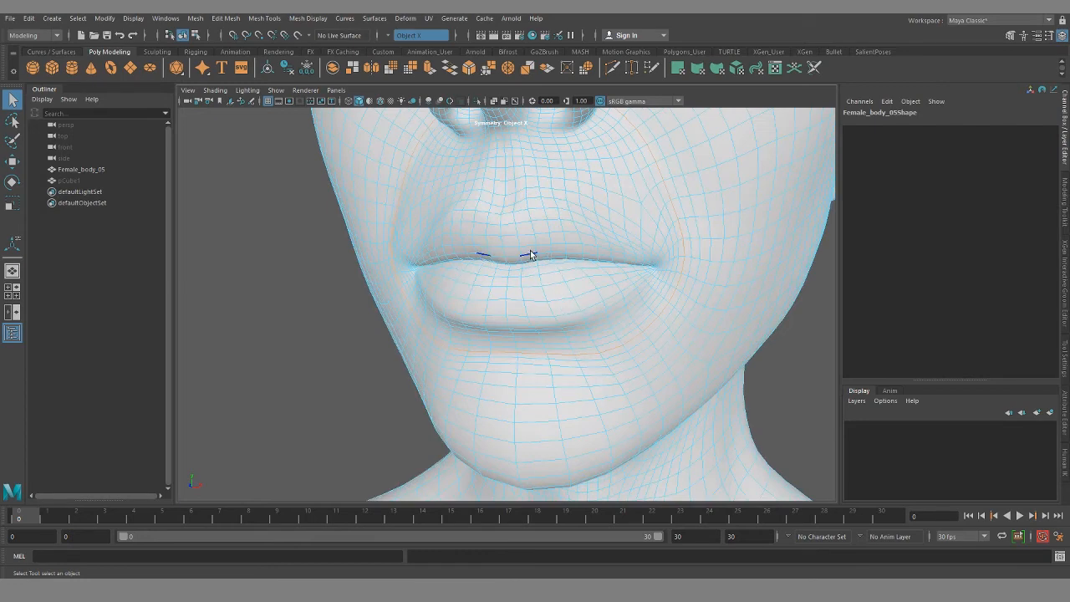
{"action": "left_click_drag", "start_coordinate": [531, 255], "coordinate": [590, 313]}
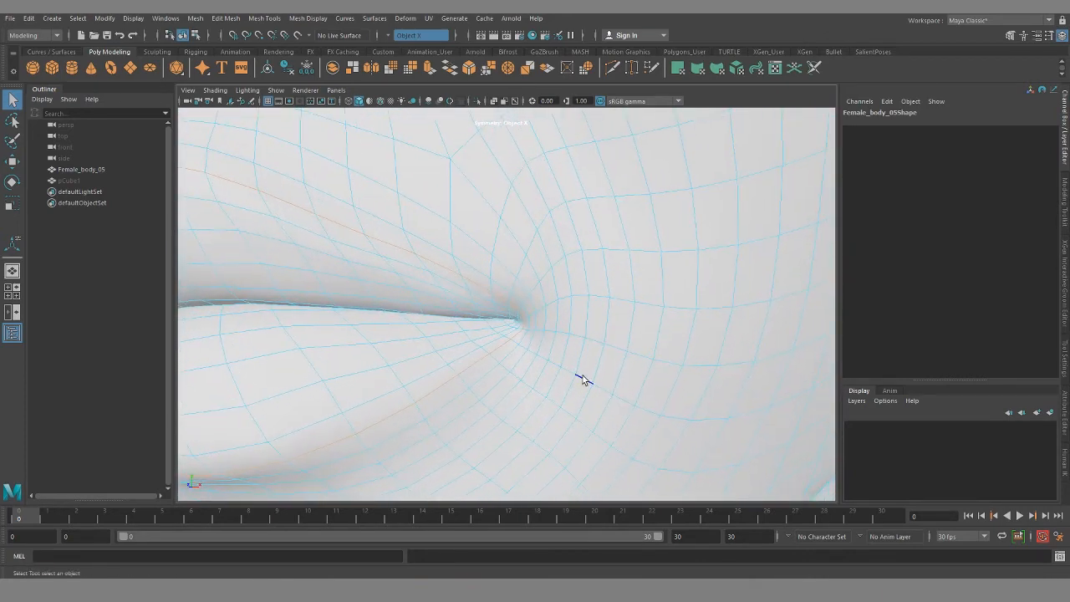
{"action": "left_click_drag", "start_coordinate": [585, 378], "coordinate": [528, 364]}
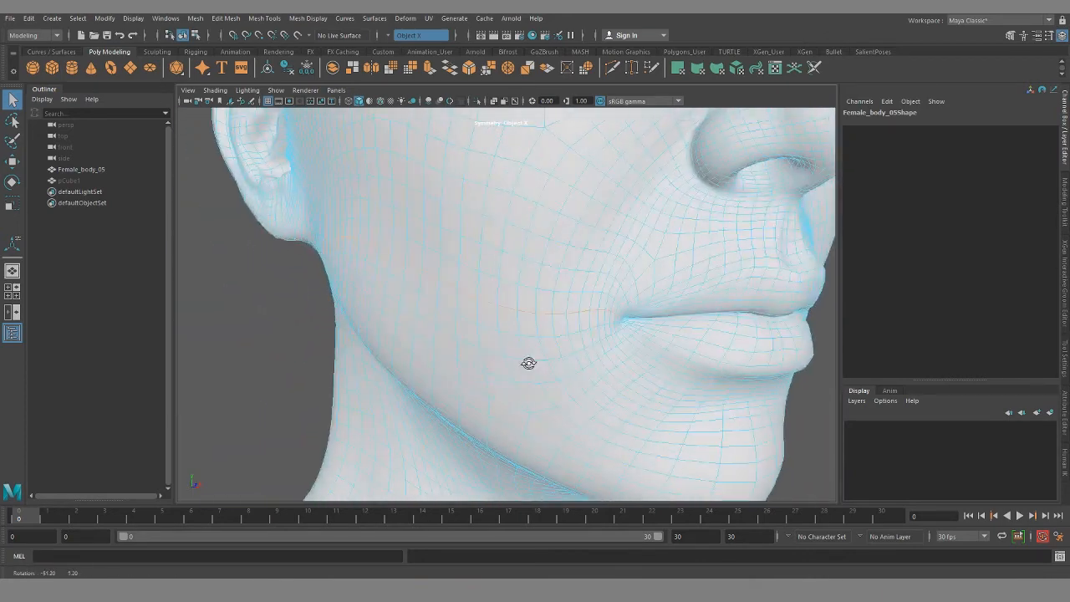
{"action": "left_click_drag", "start_coordinate": [528, 363], "coordinate": [536, 347]}
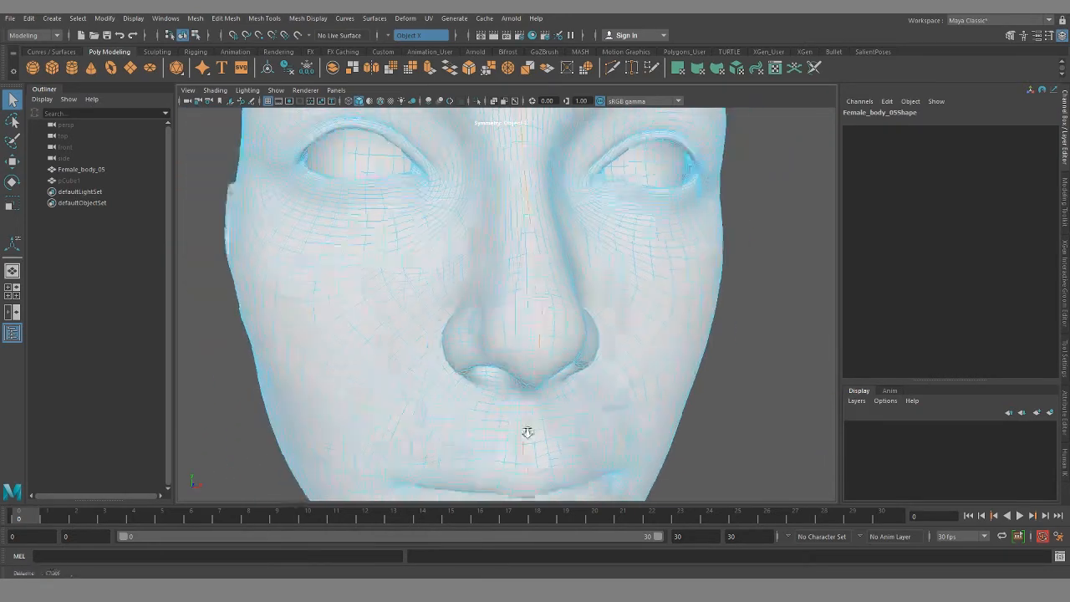
{"action": "left_click_drag", "start_coordinate": [527, 431], "coordinate": [487, 339]}
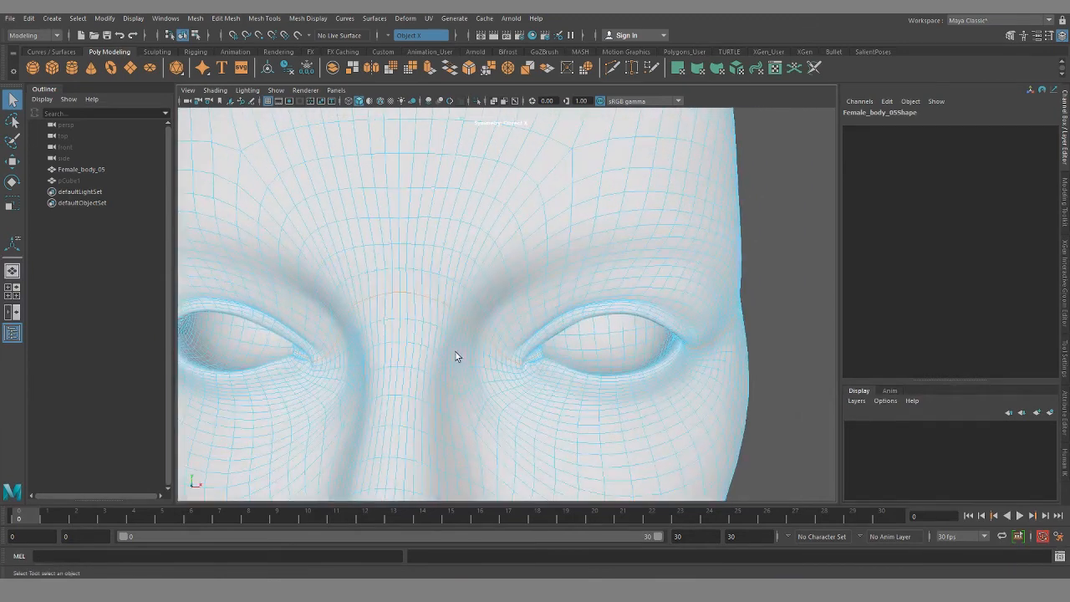
{"action": "left_click_drag", "start_coordinate": [456, 357], "coordinate": [391, 332]}
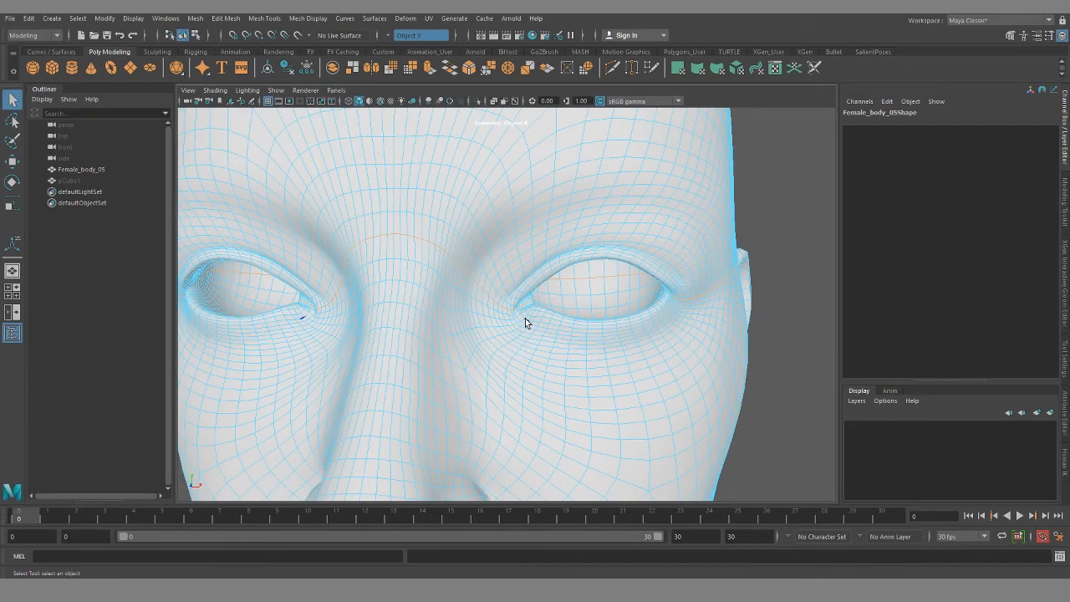
{"action": "left_click_drag", "start_coordinate": [526, 324], "coordinate": [505, 323]}
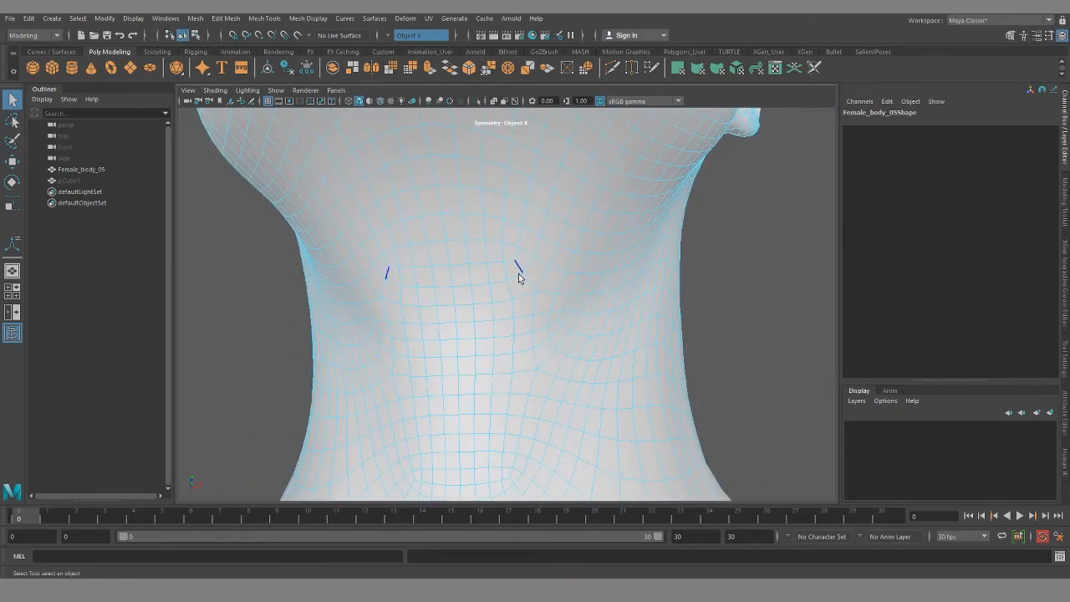
{"action": "left_click_drag", "start_coordinate": [518, 276], "coordinate": [510, 374]}
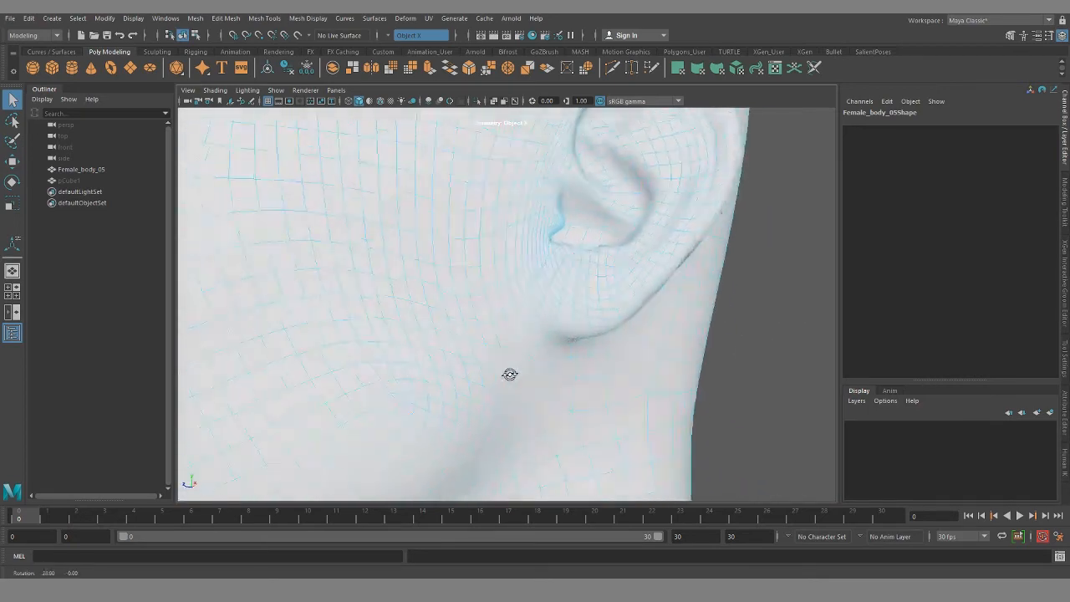
{"action": "left_click_drag", "start_coordinate": [510, 374], "coordinate": [441, 346]}
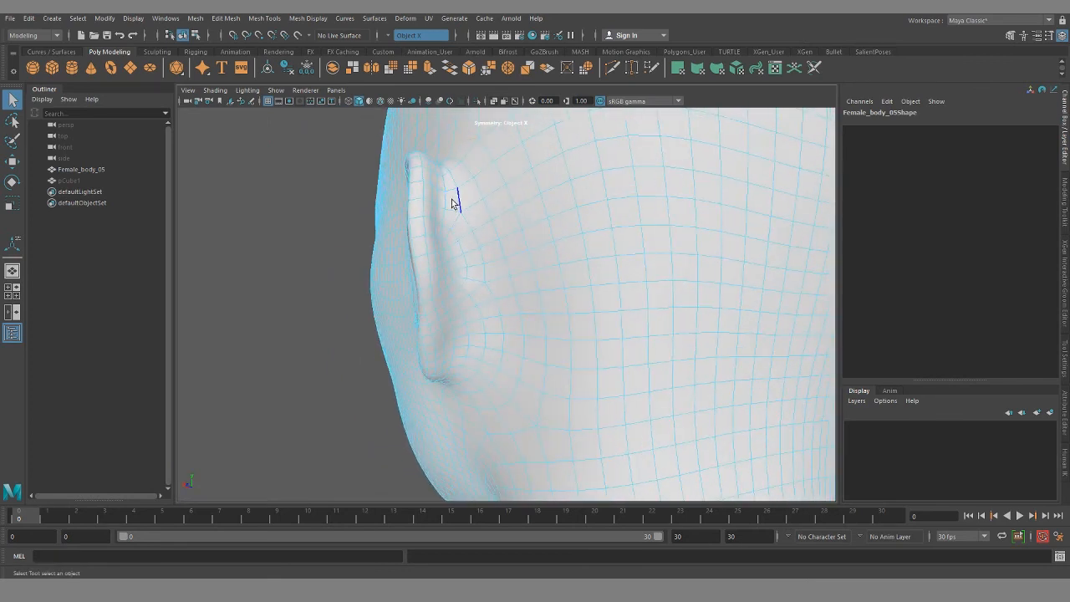
{"action": "left_click_drag", "start_coordinate": [453, 203], "coordinate": [456, 309]}
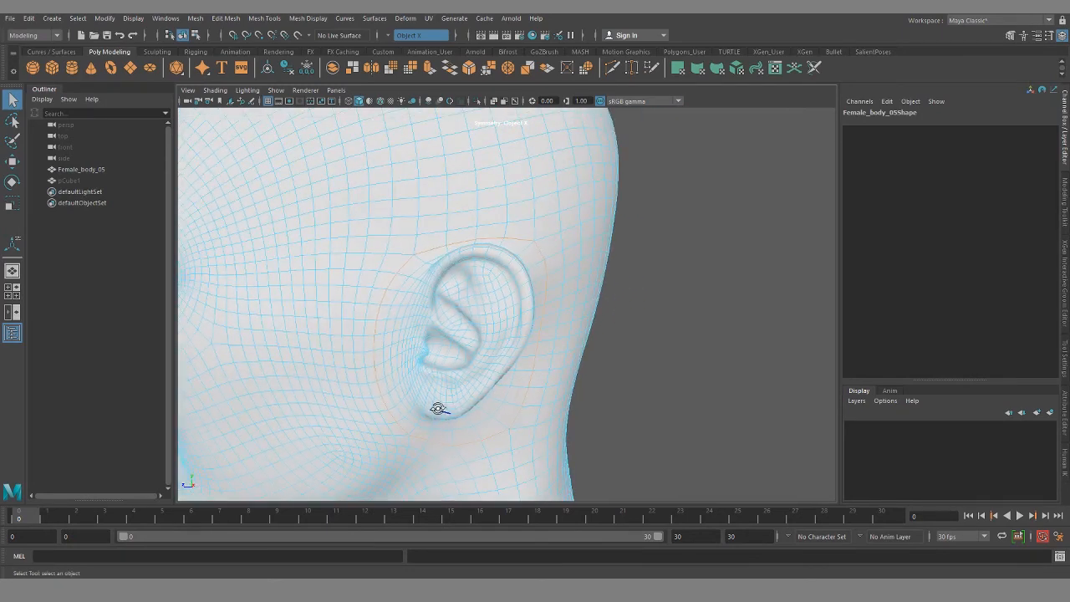
{"action": "left_click_drag", "start_coordinate": [439, 408], "coordinate": [460, 403]}
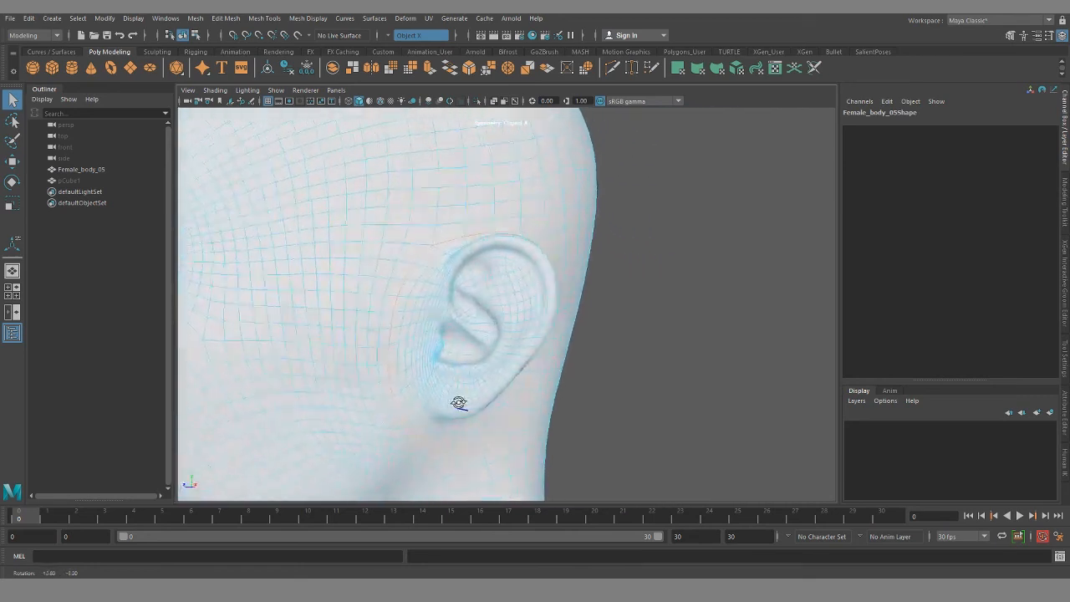
{"action": "left_click_drag", "start_coordinate": [458, 403], "coordinate": [410, 391]}
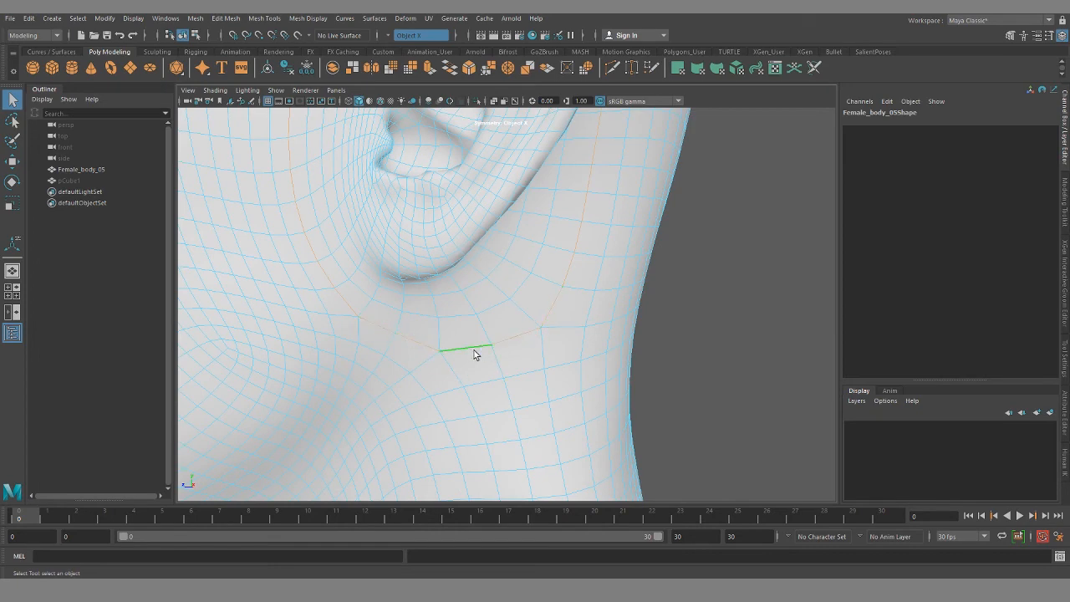
{"action": "left_click_drag", "start_coordinate": [474, 354], "coordinate": [434, 328]}
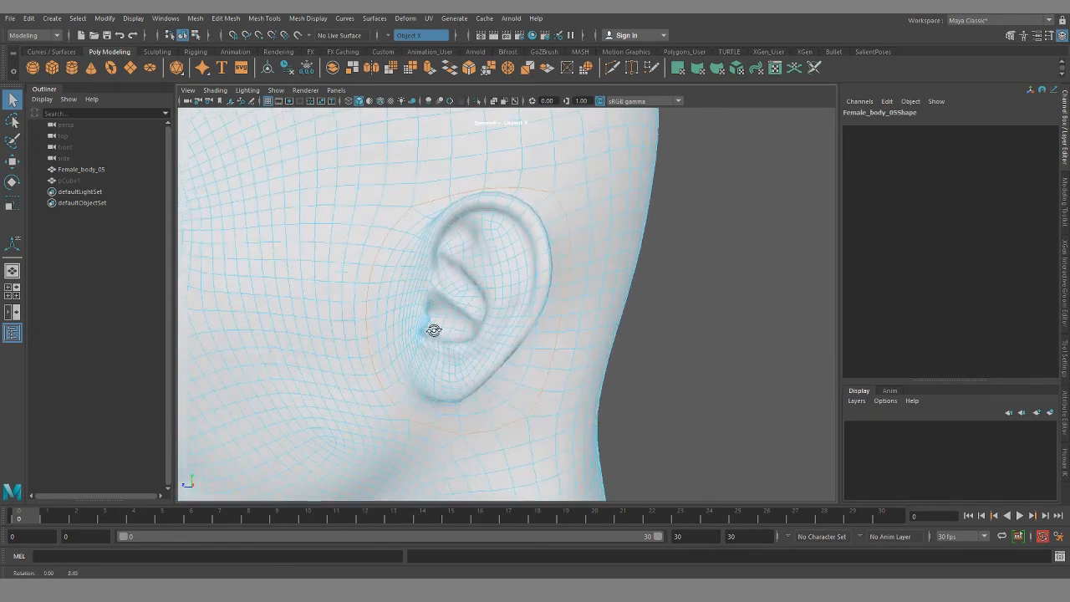